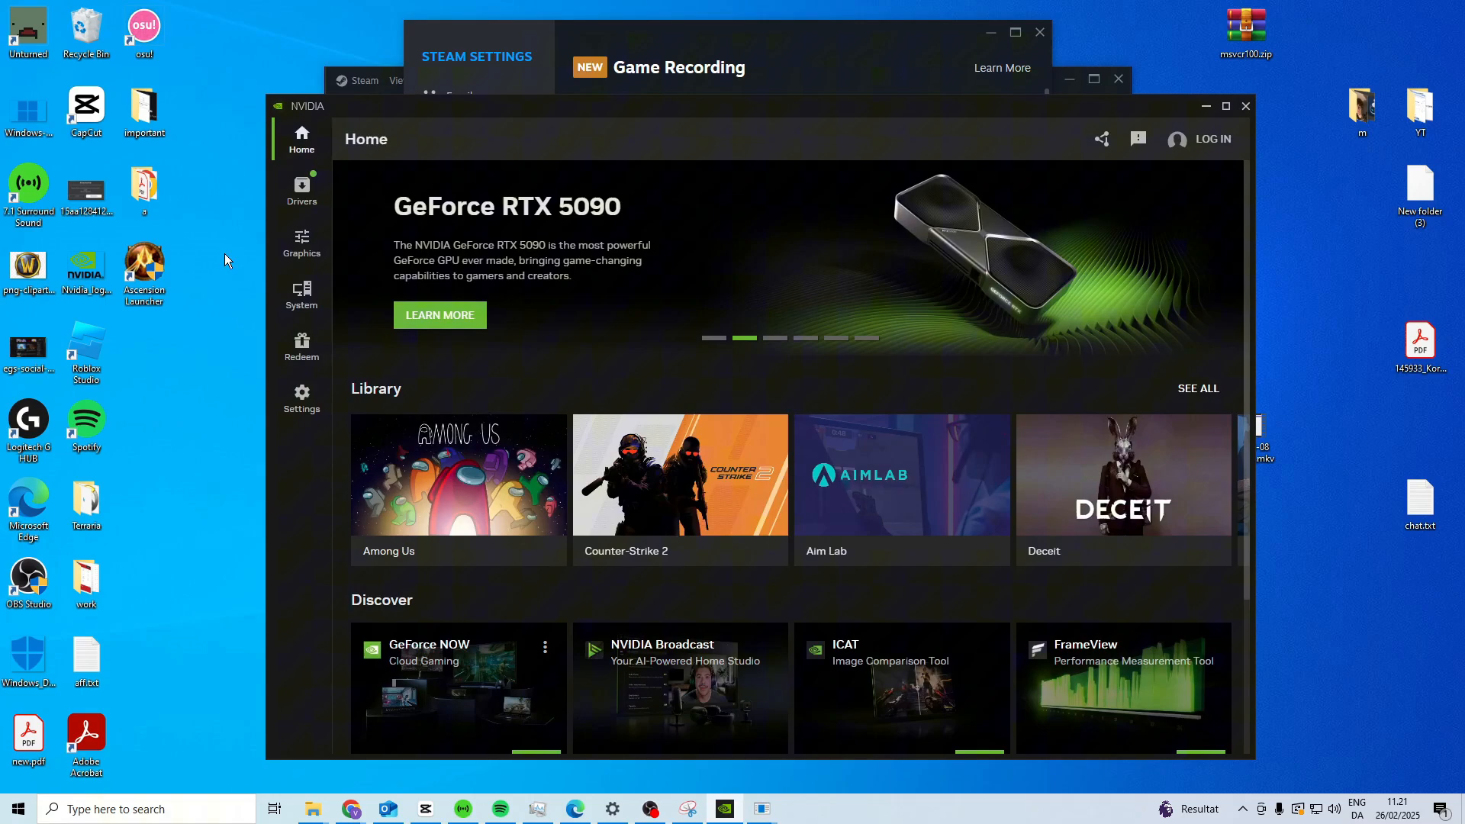
Step: Show the NVIDIA app's Settings features page where the NVIDIA overlay is switched off
click(301, 397)
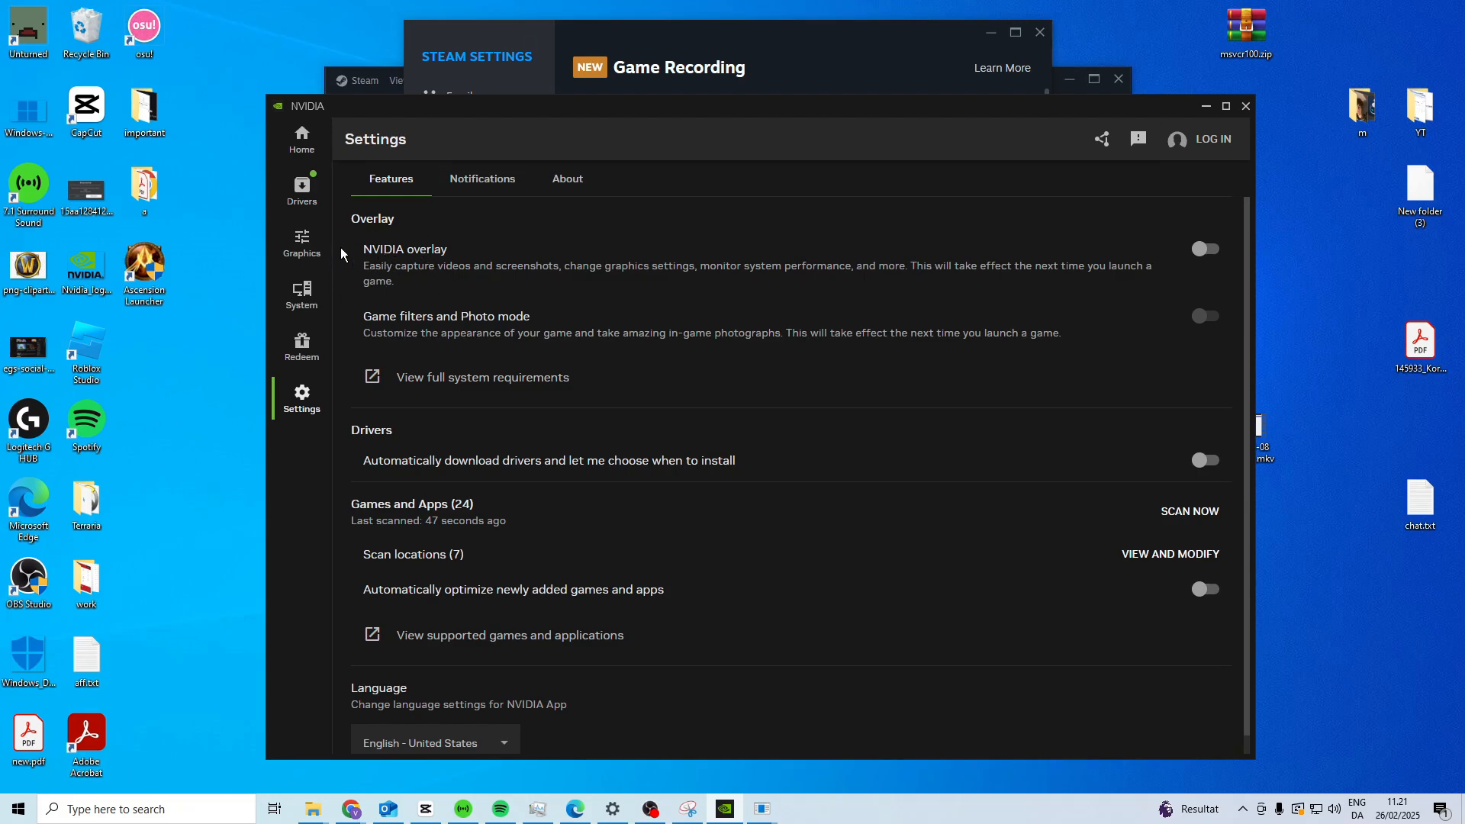
mouse_move(902, 213)
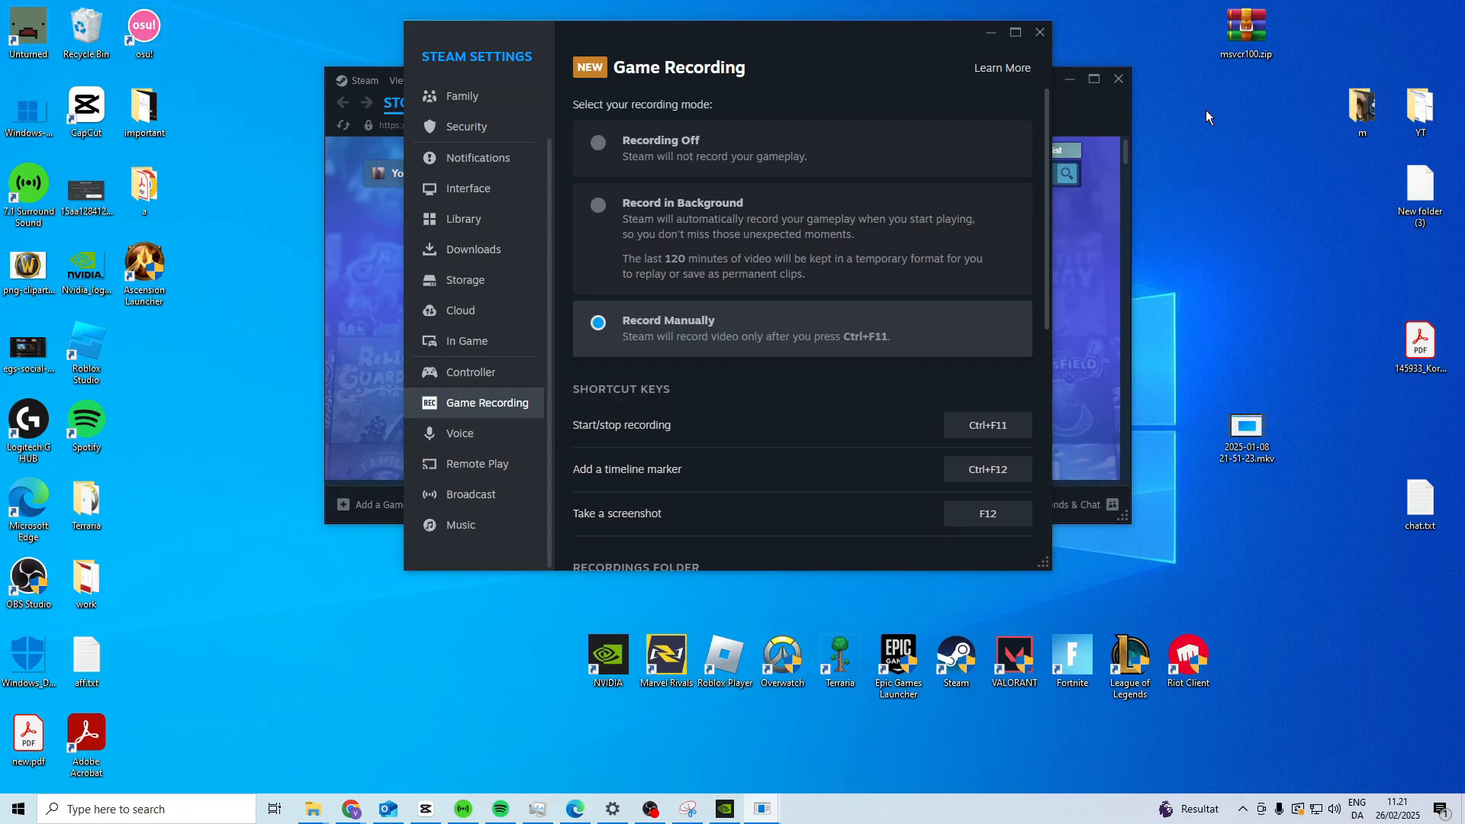
mouse_move(791, 69)
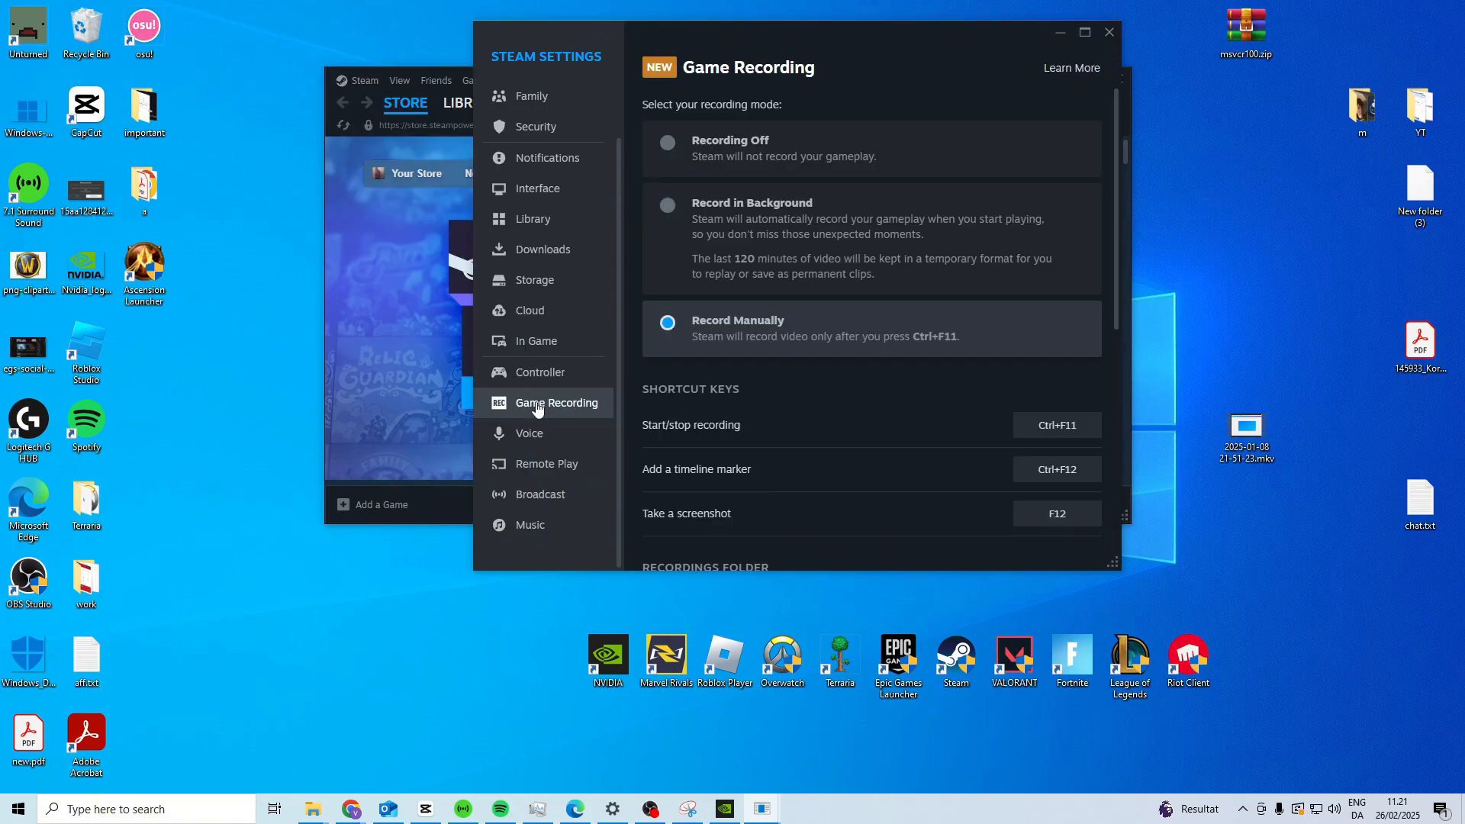
mouse_move(864, 339)
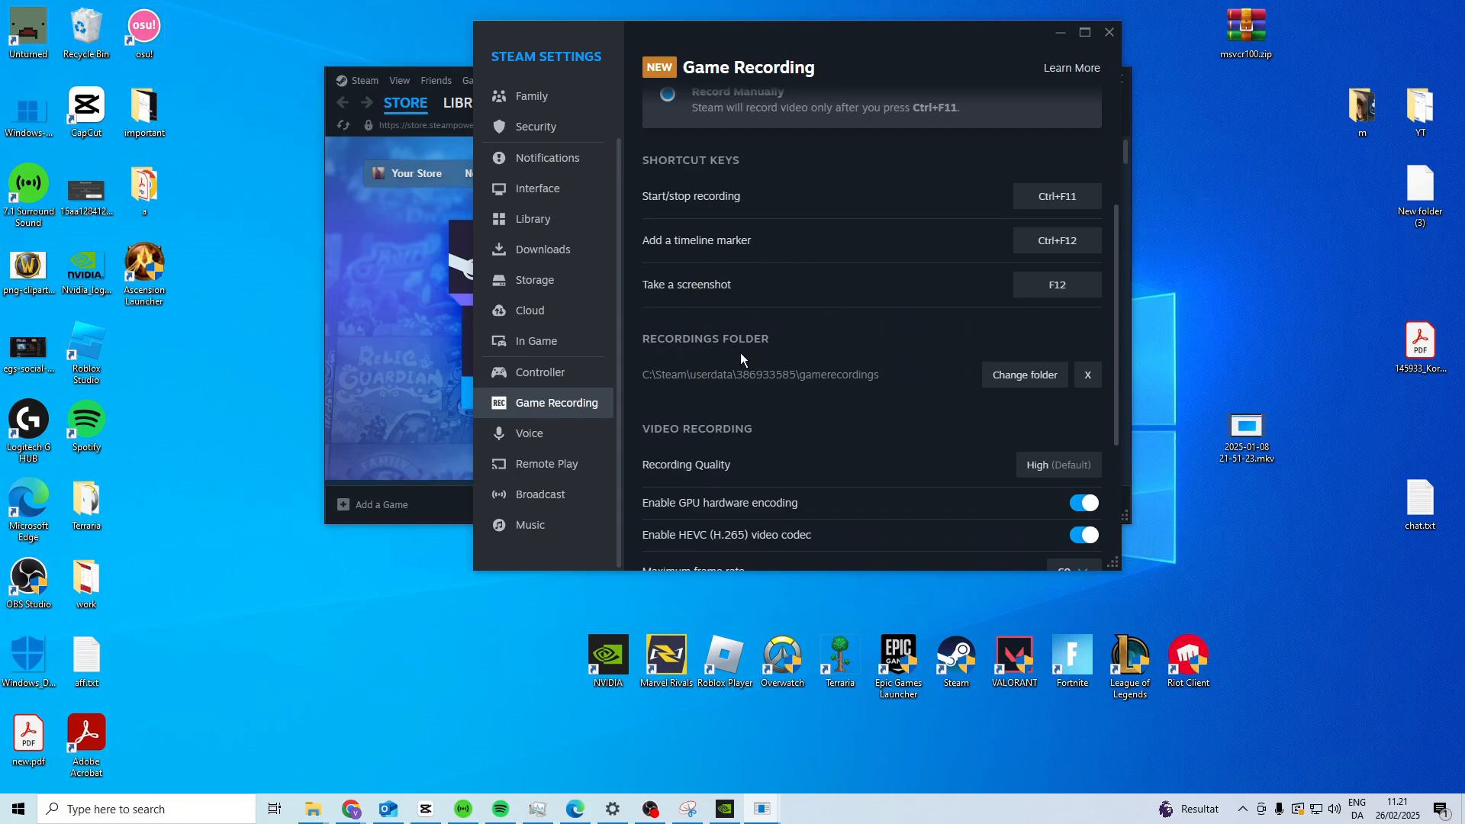
mouse_move(764, 389)
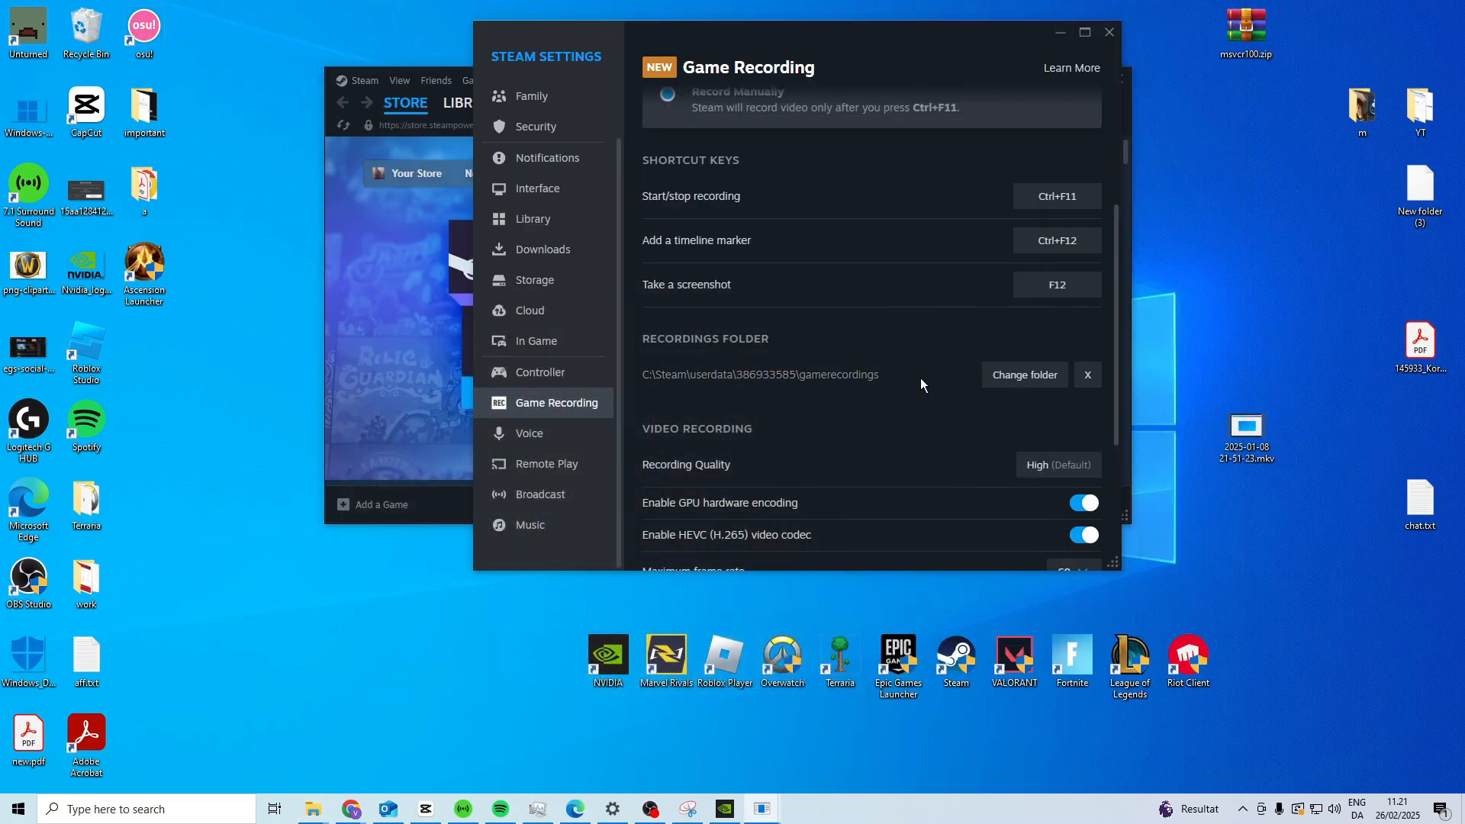
mouse_move(650, 391)
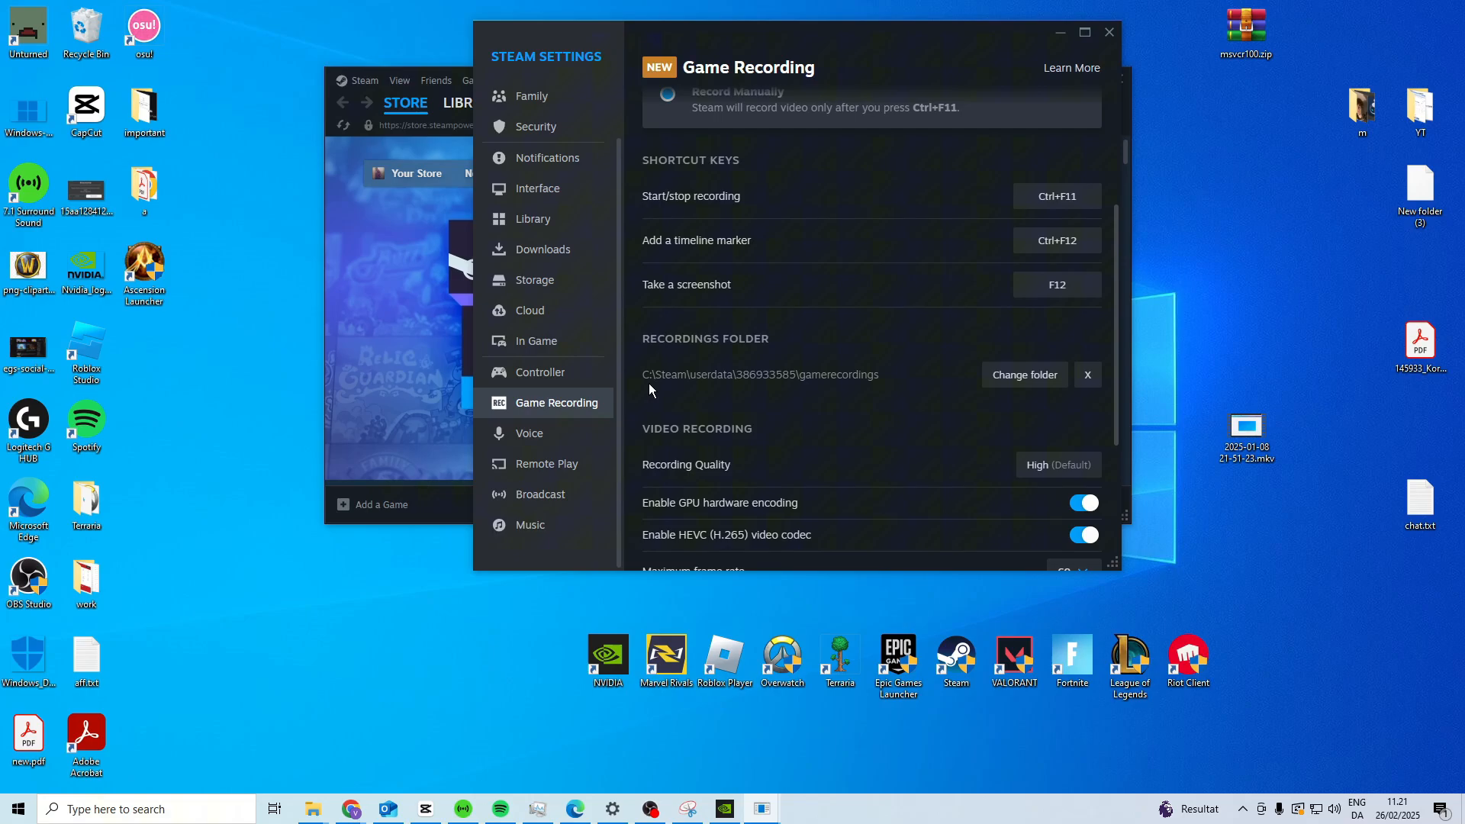
mouse_move(801, 372)
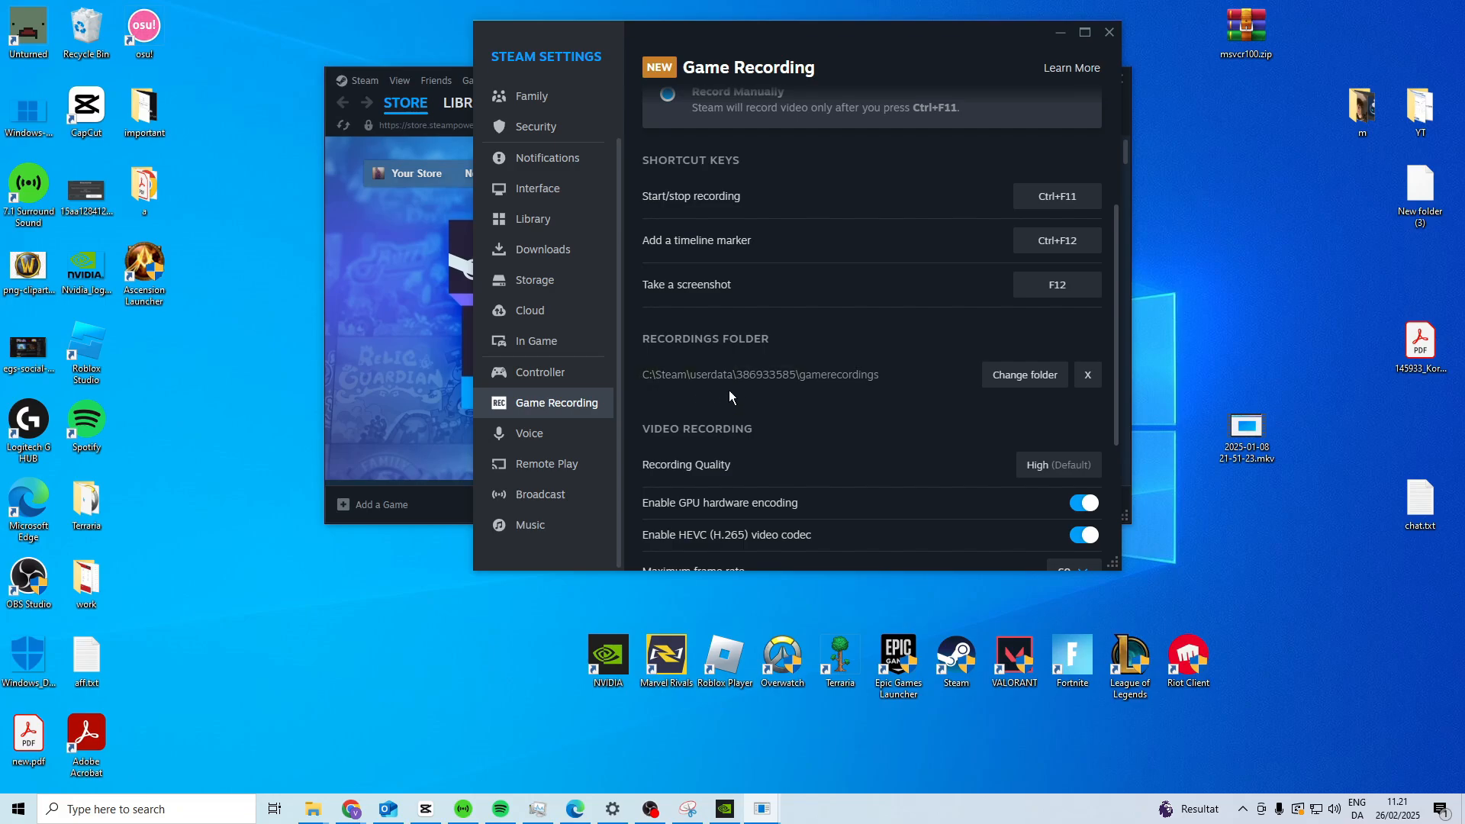
mouse_move(756, 435)
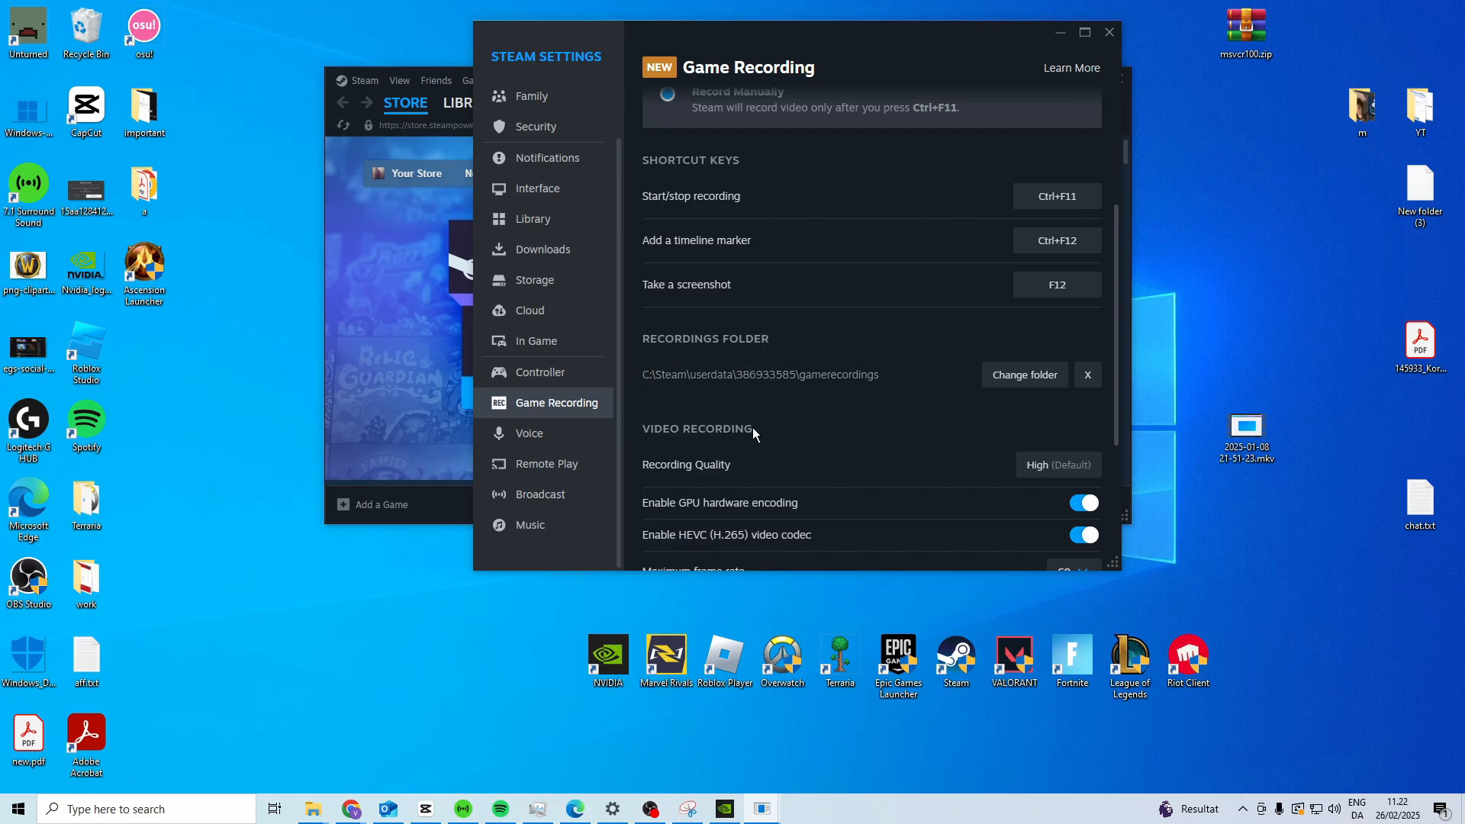